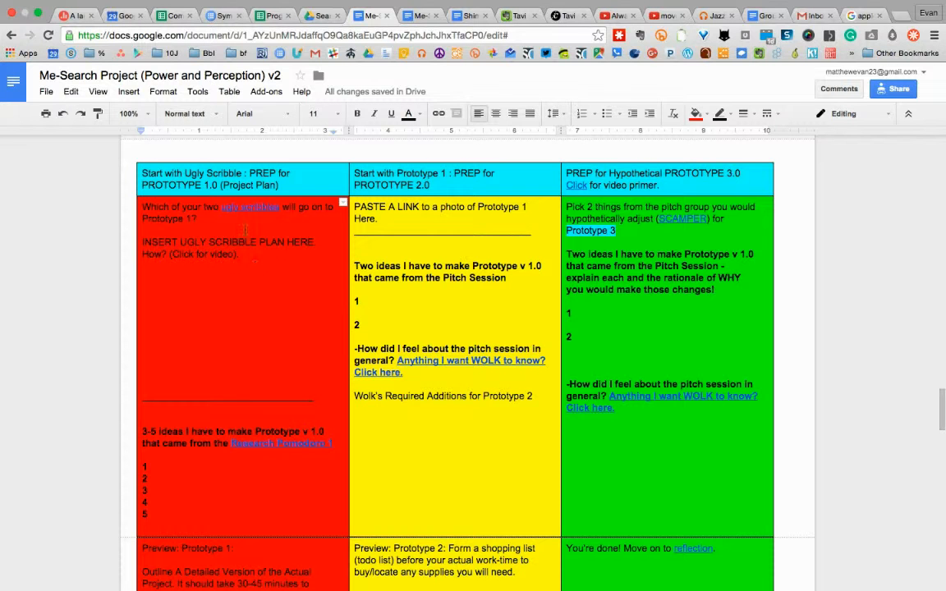
Step: Follow the 'ugly scribbles' link from the Prototype 1.0 prep cell to the Design: Ugly Scribble section
{"action": "left_click", "coordinate": [249, 206]}
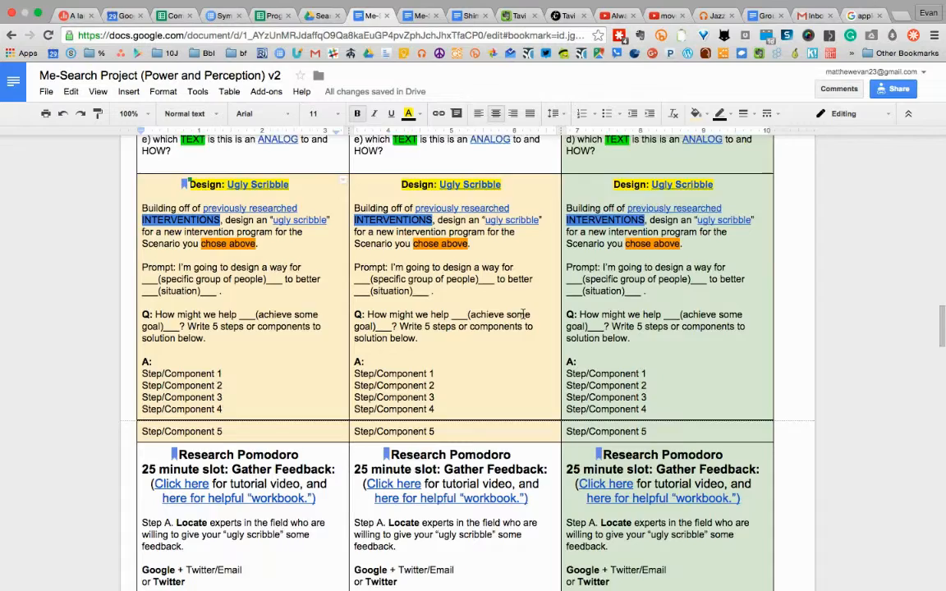
{"action": "scroll", "scroll_direction": "down", "scroll_amount": 3}
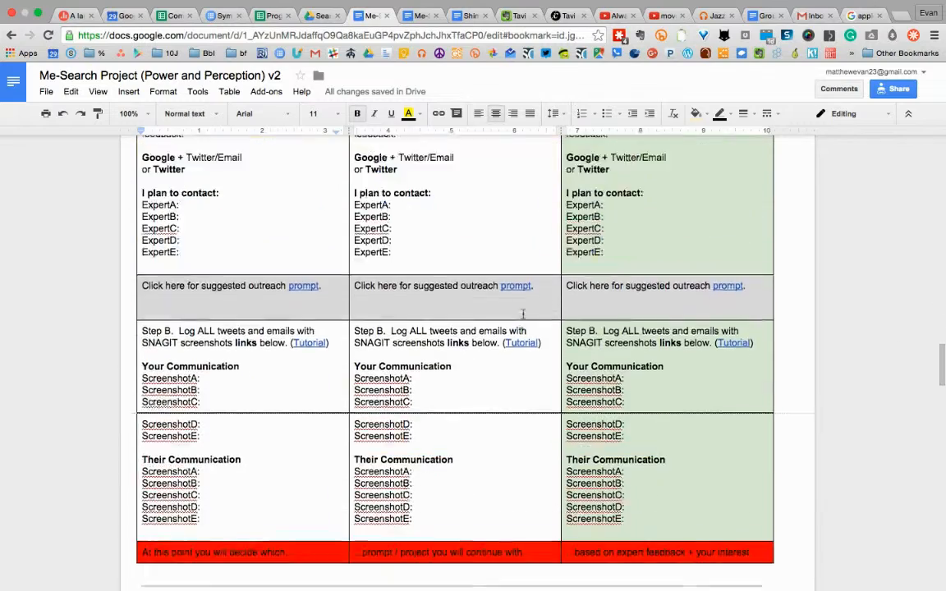
{"action": "scroll", "scroll_direction": "down", "scroll_amount": 3}
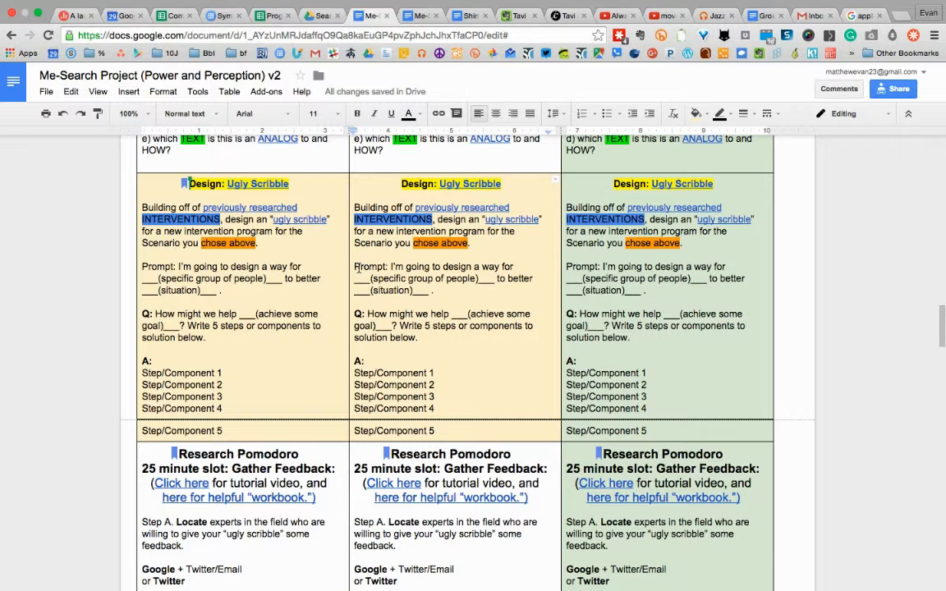
Step: Select the middle column's ugly scribble prompt and steps, then place the cursor below the Prototype 1.0 plan prompt
{"action": "left_click_drag", "start_coordinate": [353, 266], "coordinate": [439, 296]}
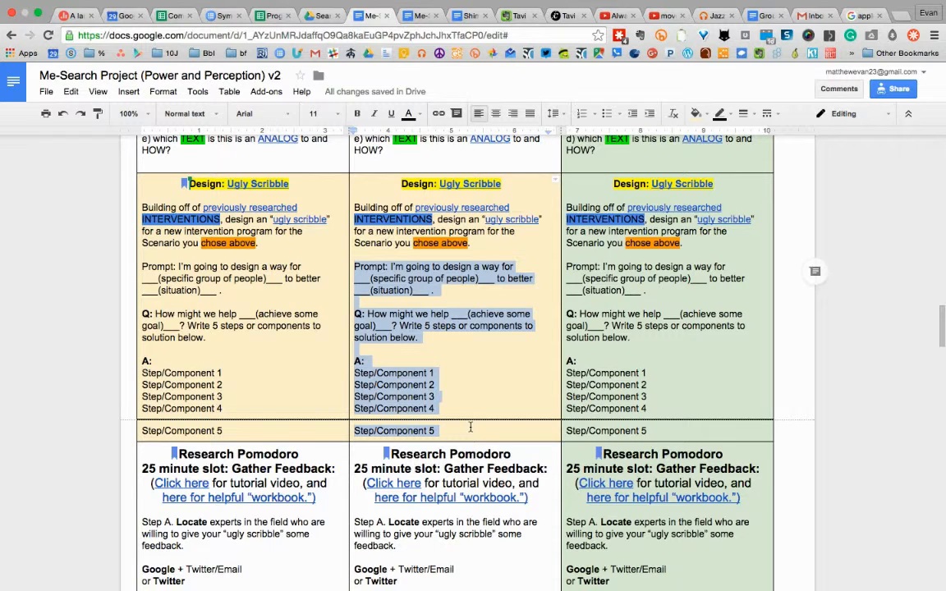
{"action": "scroll", "scroll_direction": "down", "scroll_amount": 3}
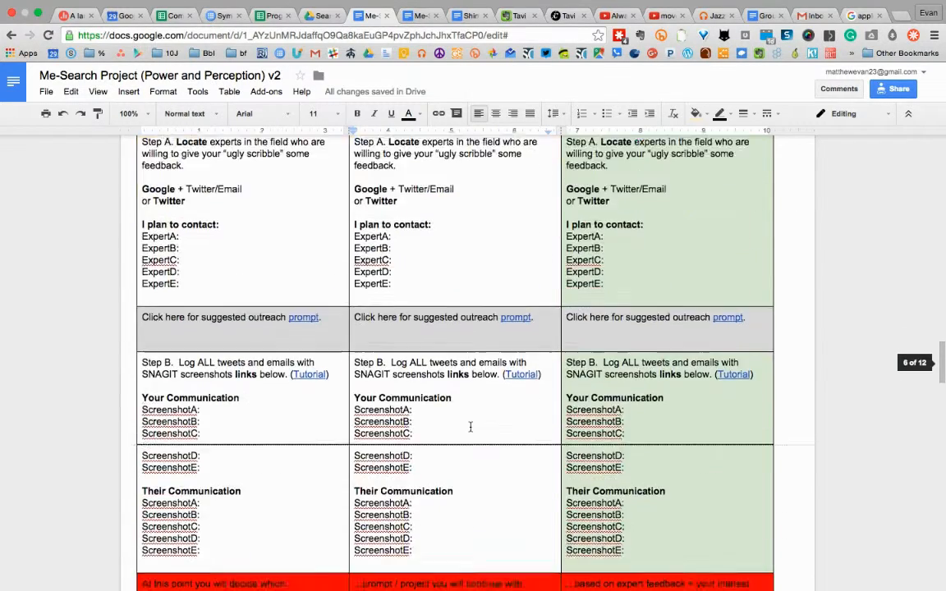
{"action": "scroll", "scroll_direction": "down", "scroll_amount": 3}
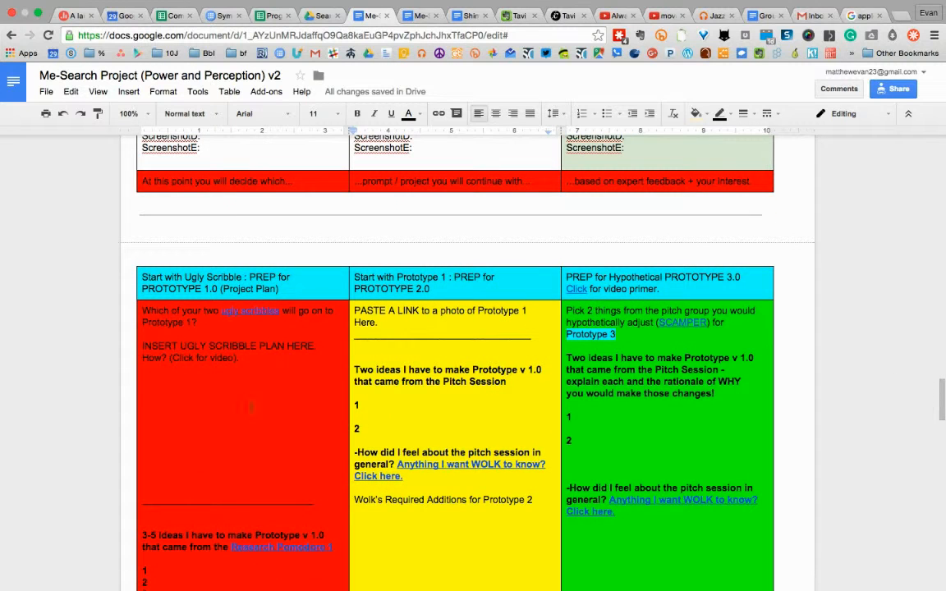
{"action": "left_click", "coordinate": [231, 387]}
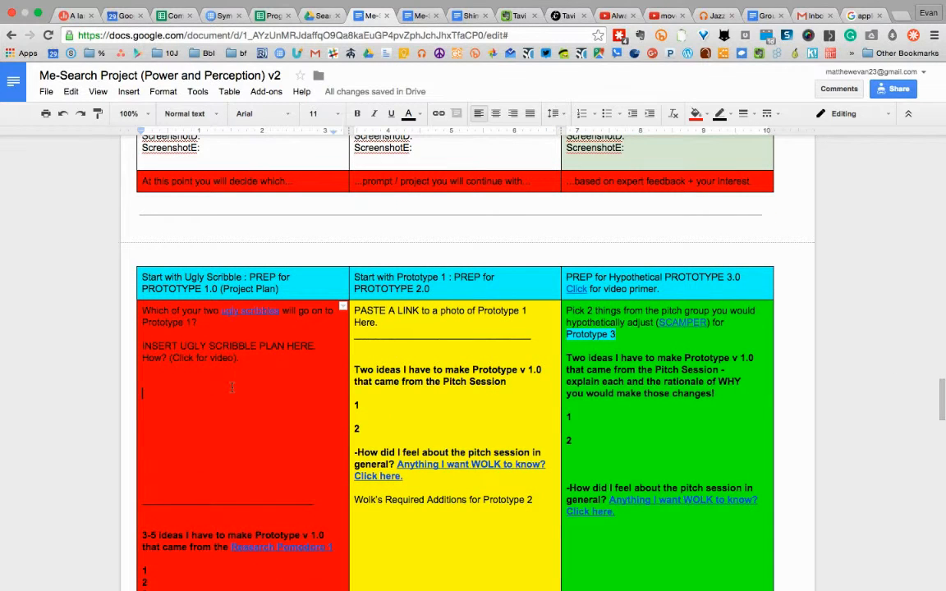